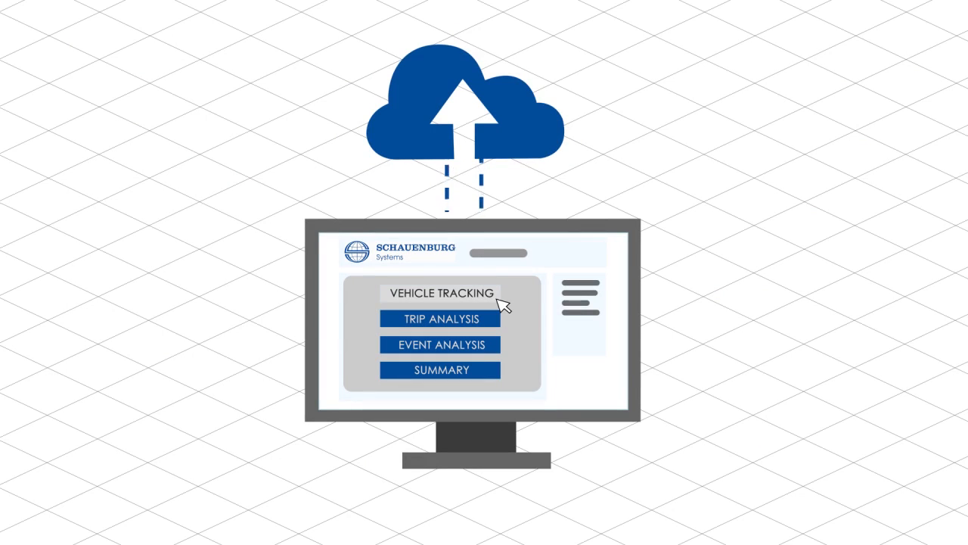
left_click(440, 293)
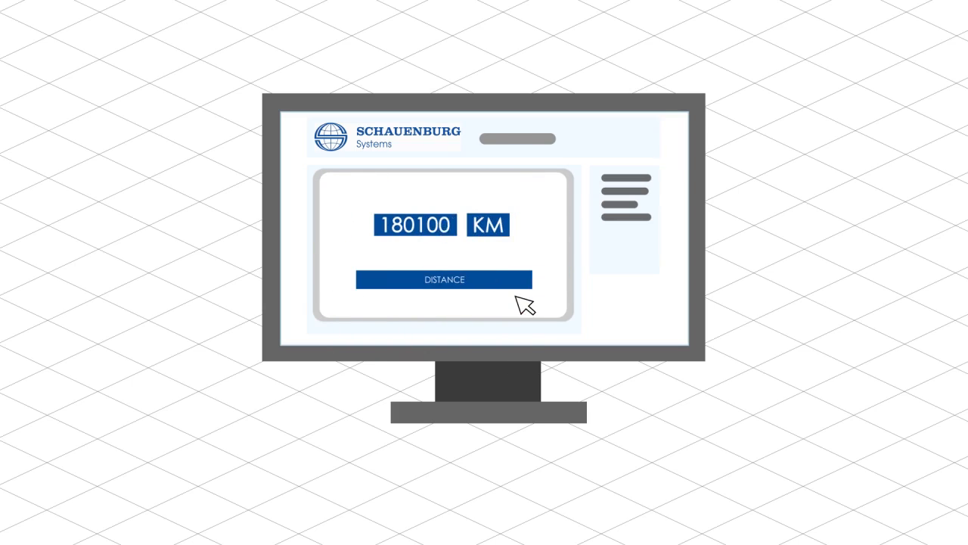
left_click(443, 279)
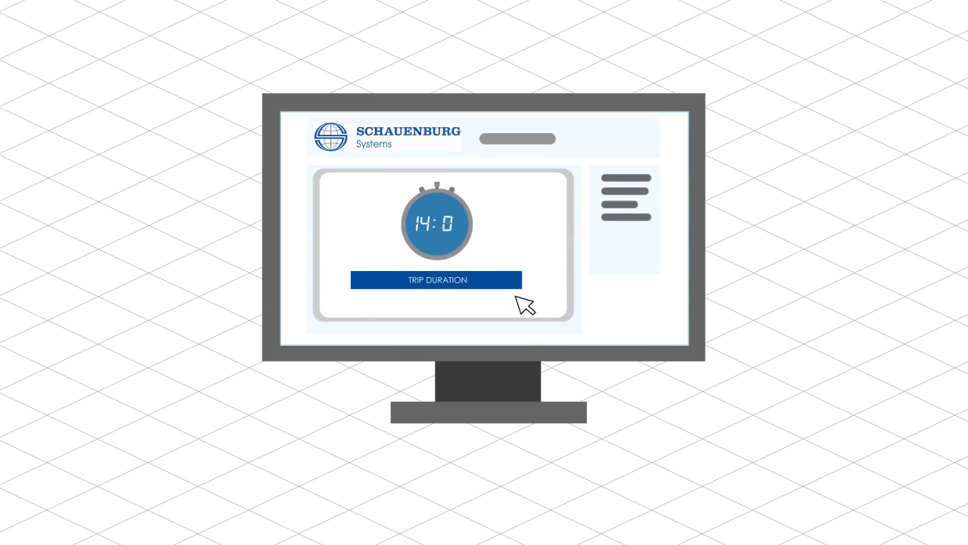